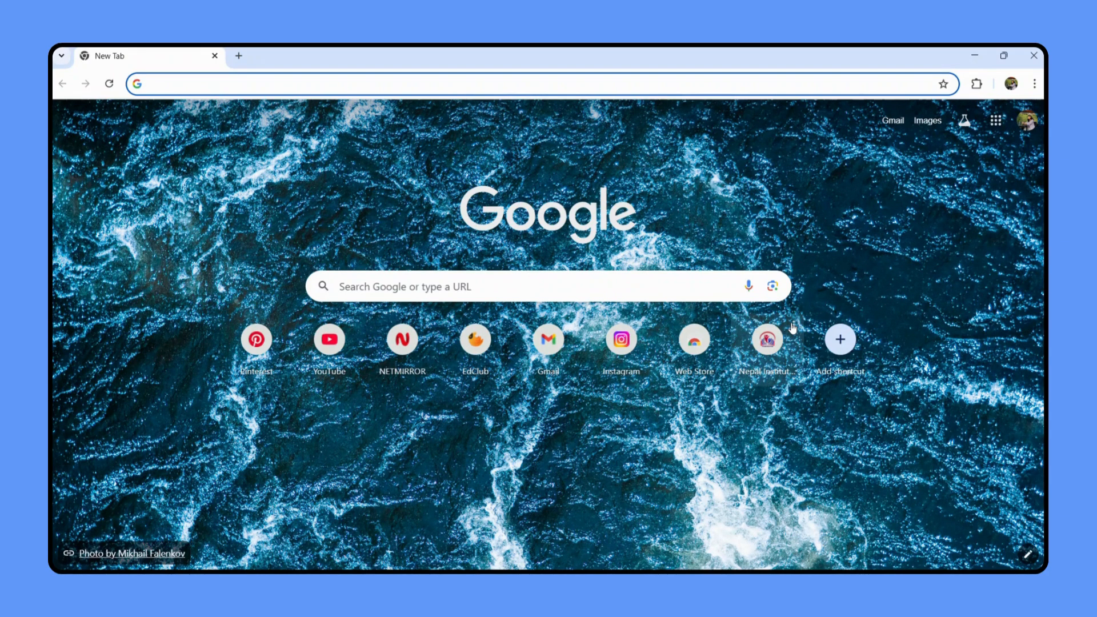
mouse_move(715, 264)
type("figma.com")
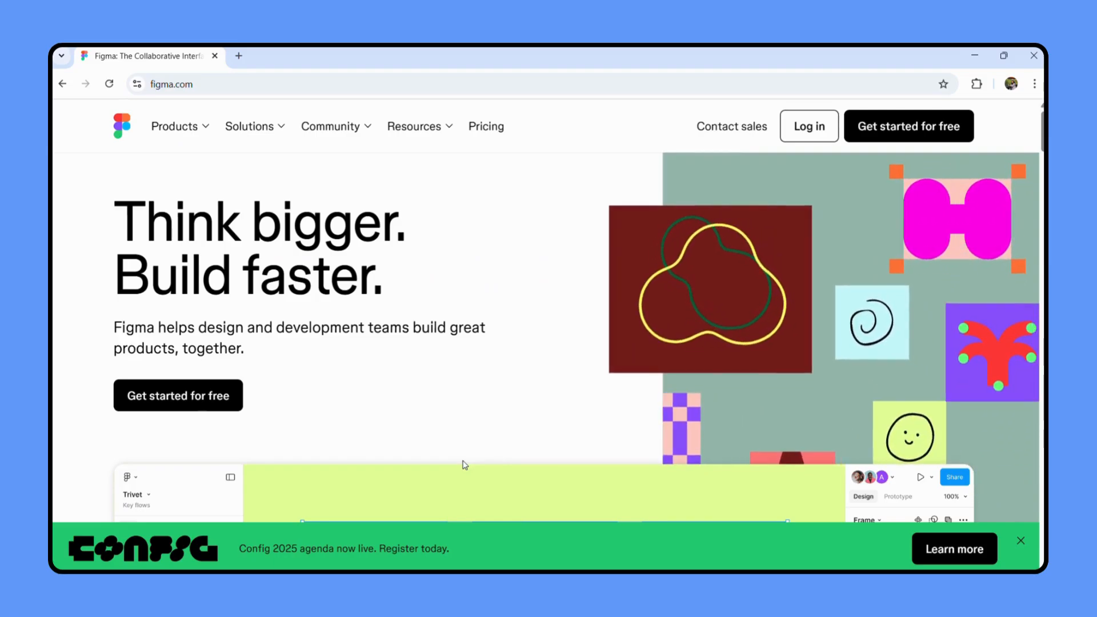
Scroll through the figma.com homepage down to the footer with product and company links
scroll("down", 3)
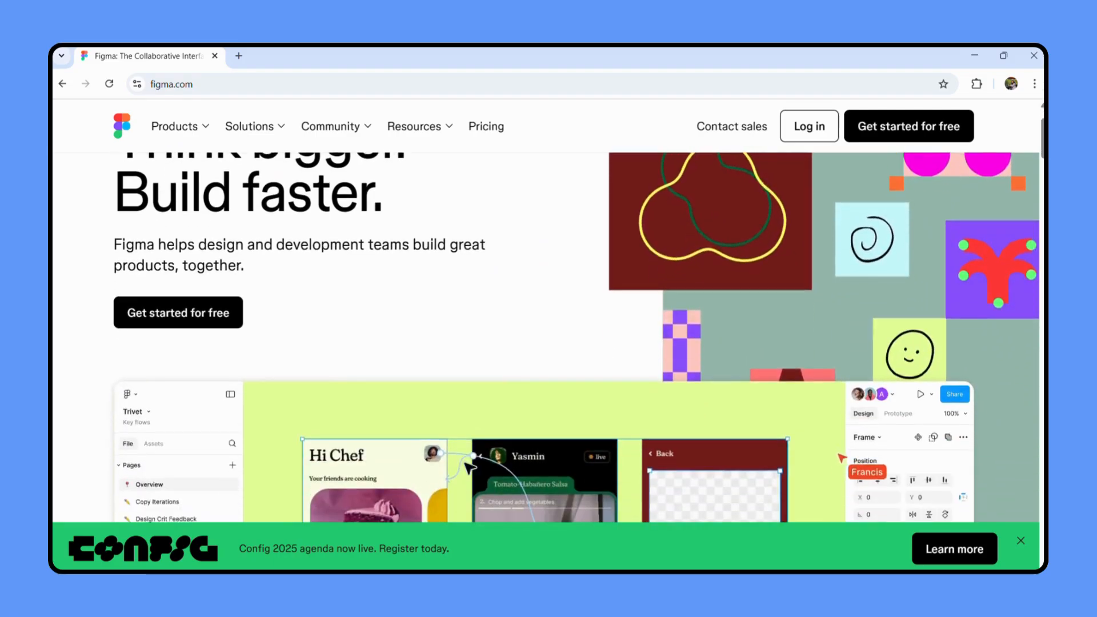
scroll("up", 3)
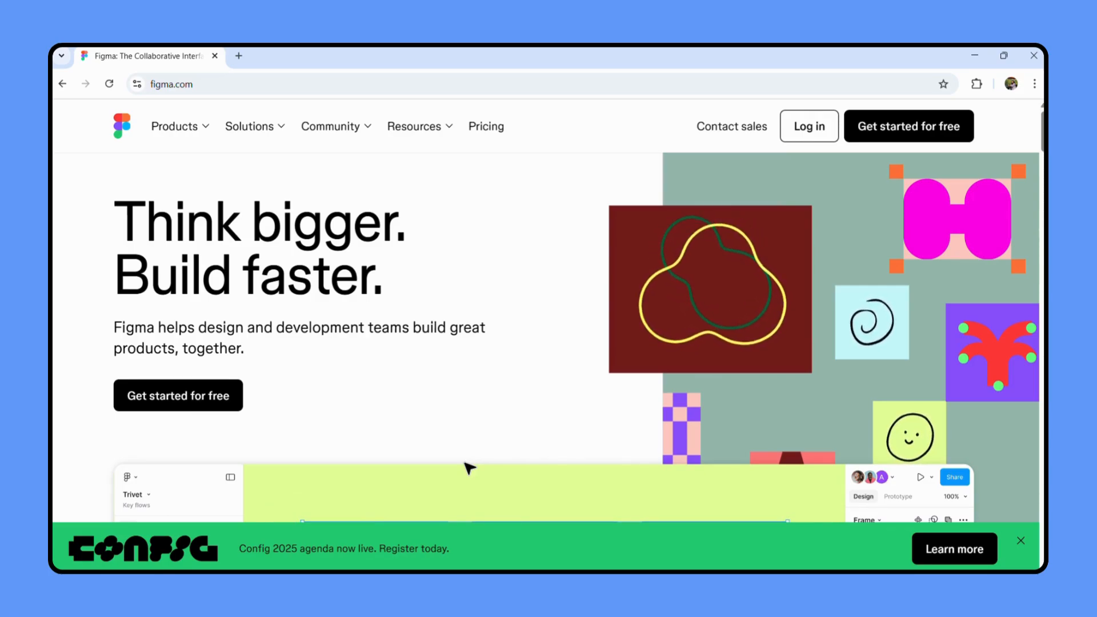
scroll("down", 3)
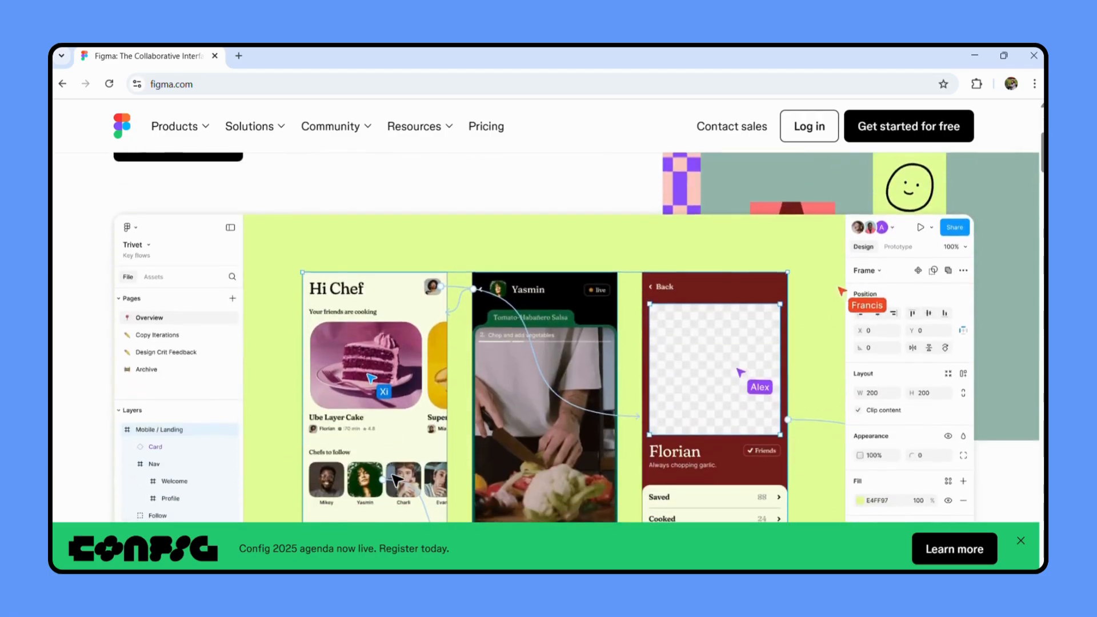
scroll("down", 3)
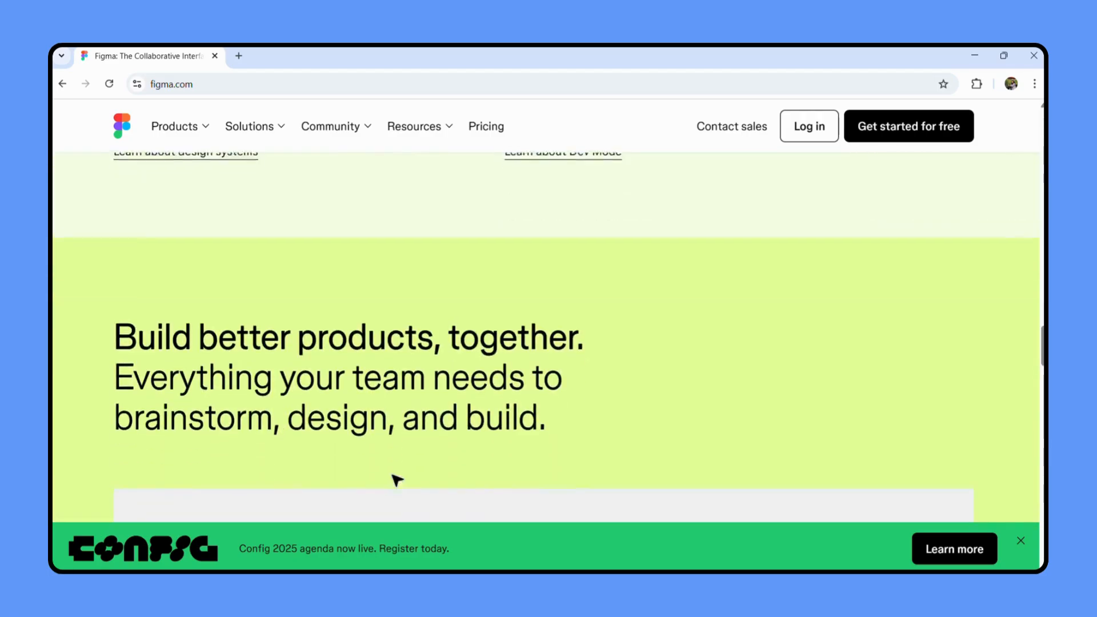
scroll("down", 3)
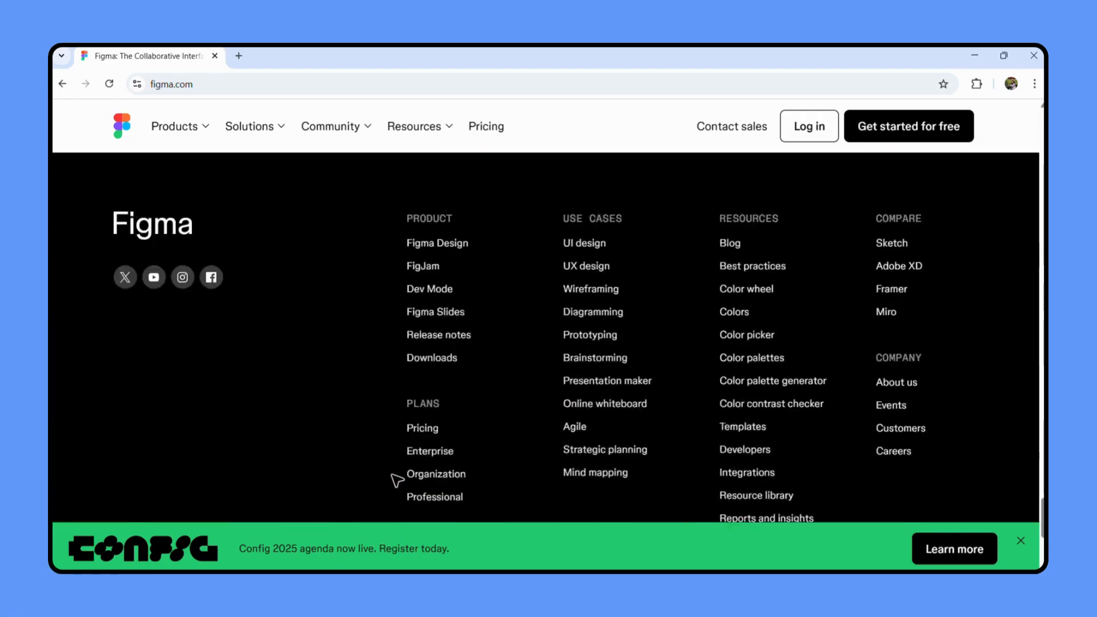
scroll("up", 3)
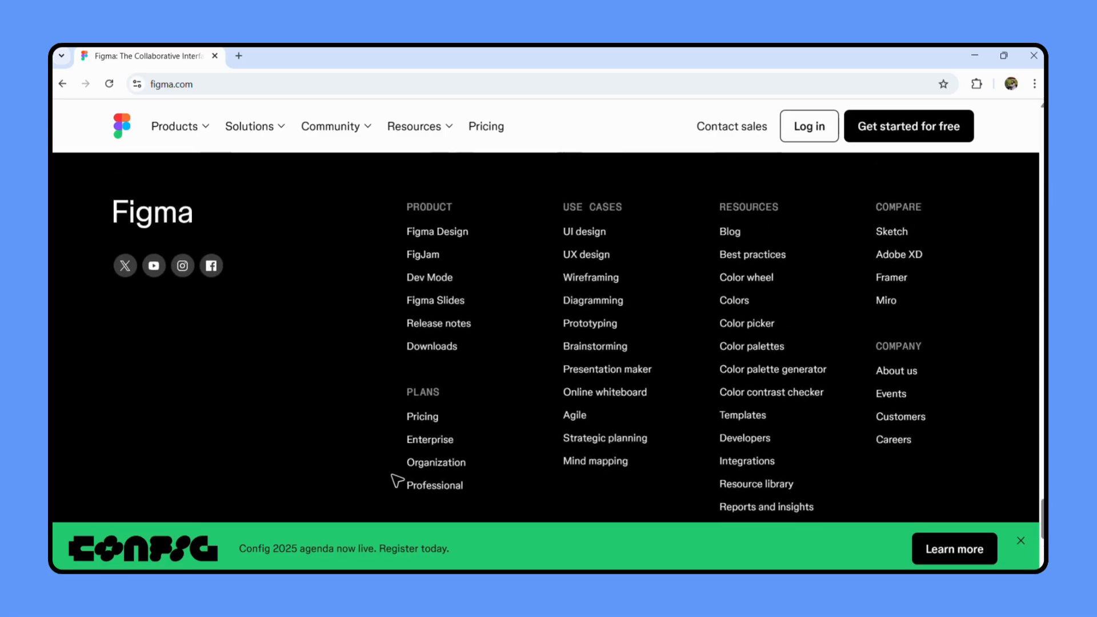
scroll("down", 3)
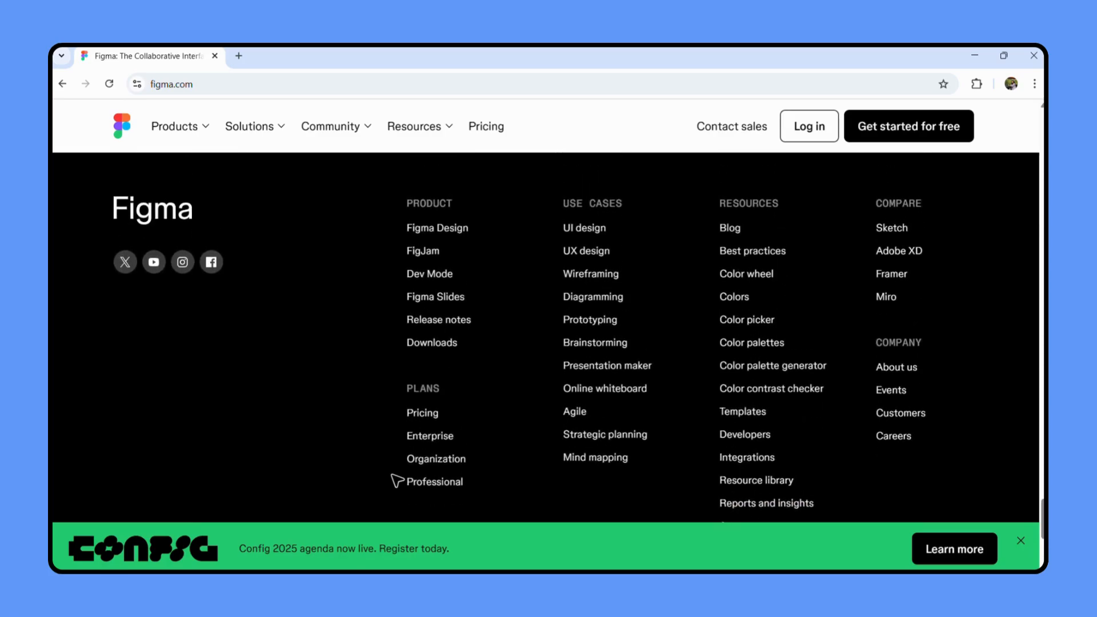
scroll("down", 3)
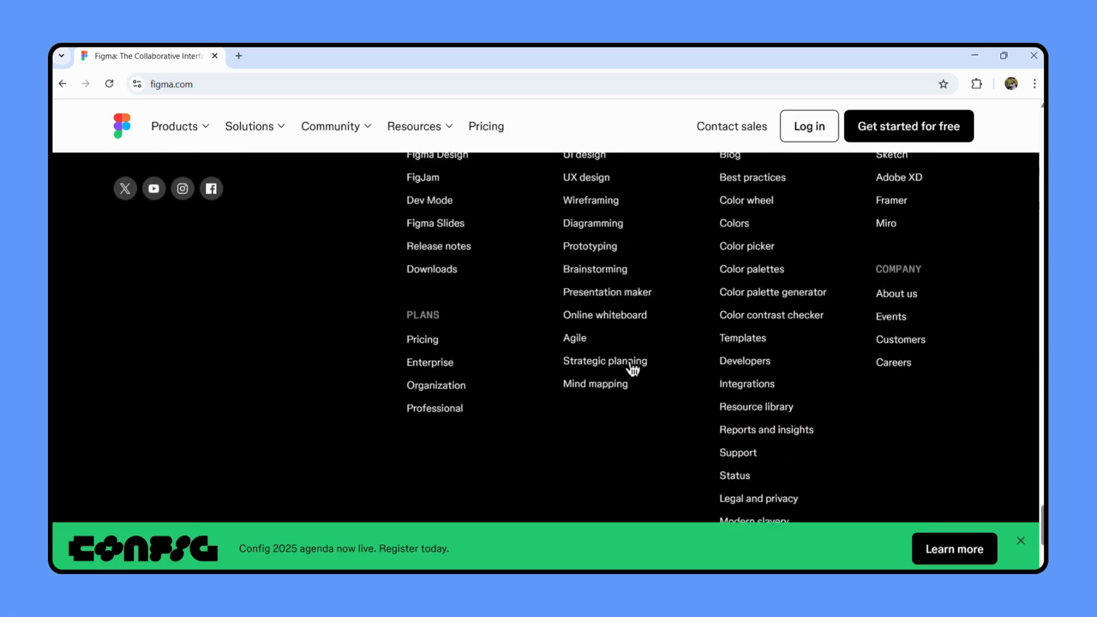
scroll("up", 3)
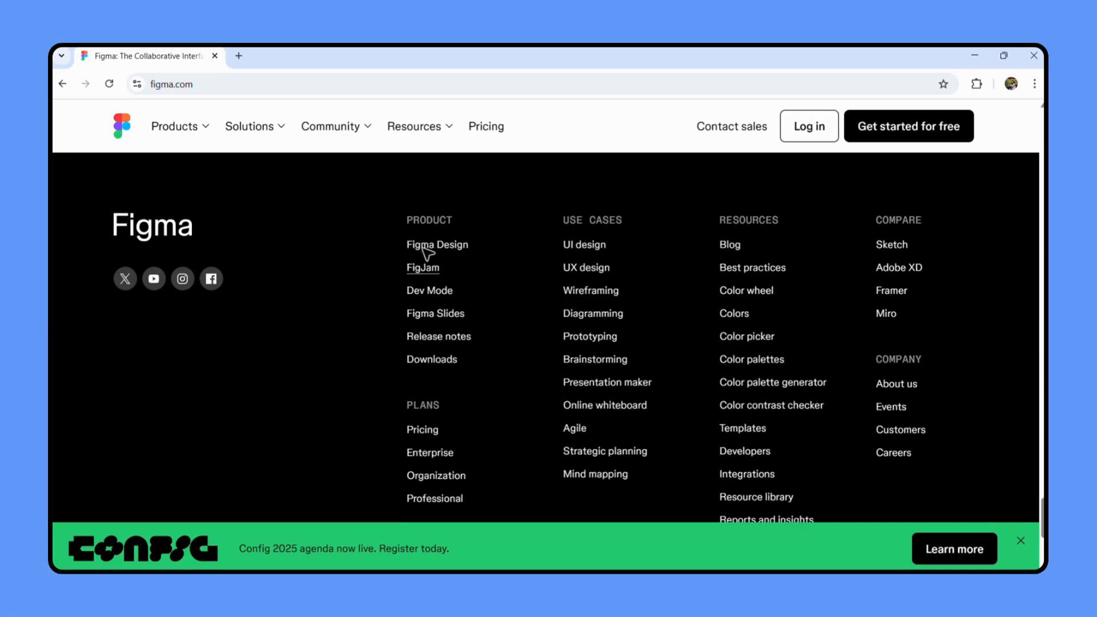
mouse_move(431, 359)
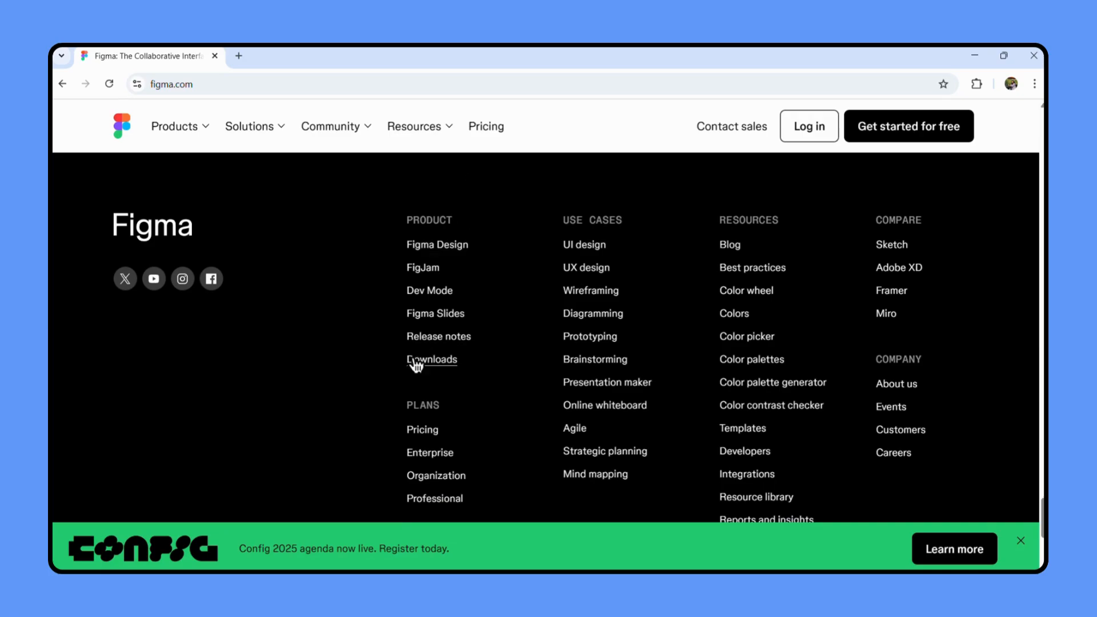
mouse_move(383, 361)
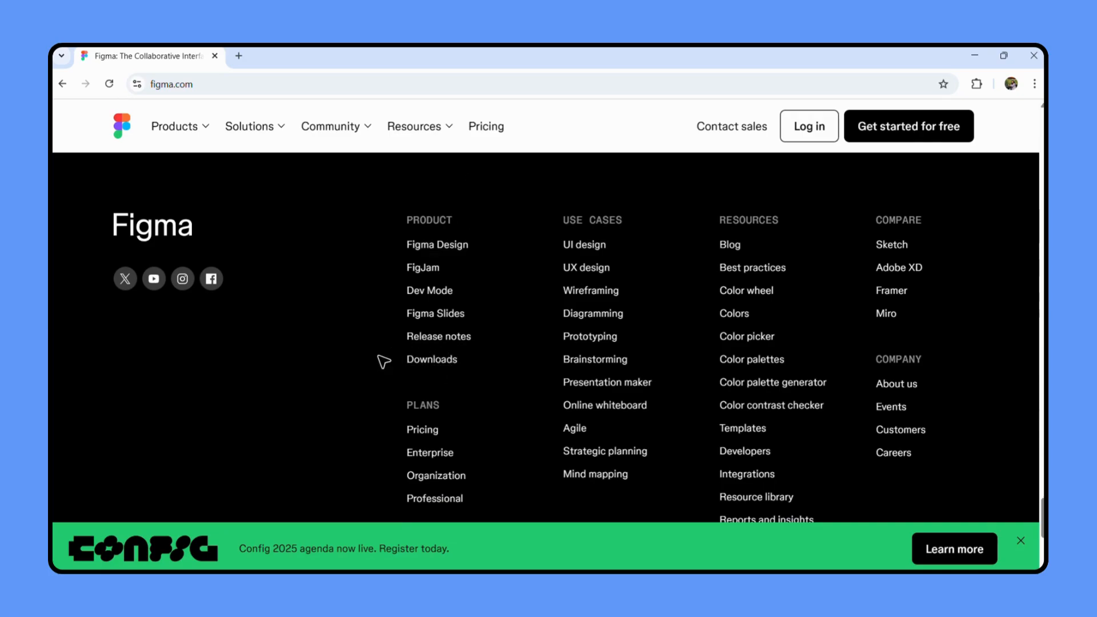
mouse_move(432, 359)
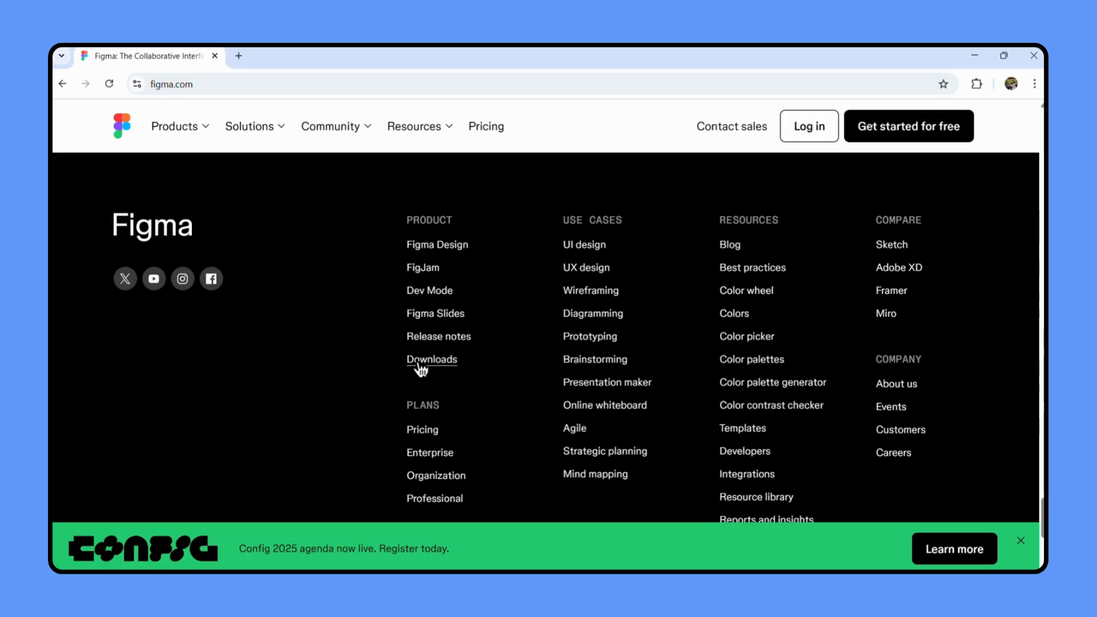
Open Downloads from the footer and start the 'Desktop app for Windows' download
left_click(432, 359)
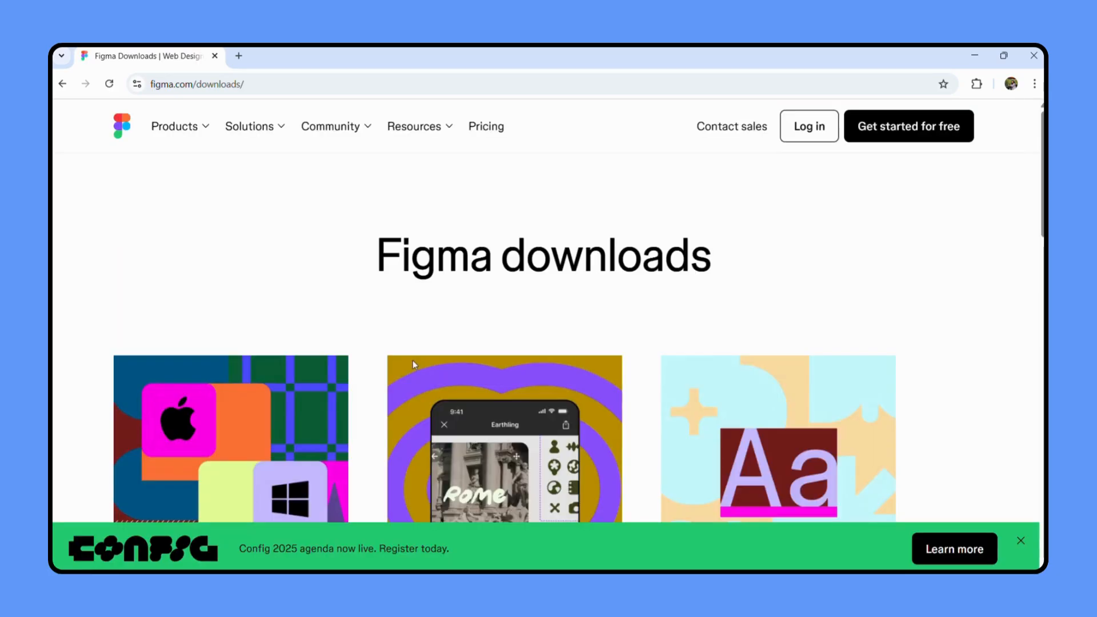
scroll("down", 3)
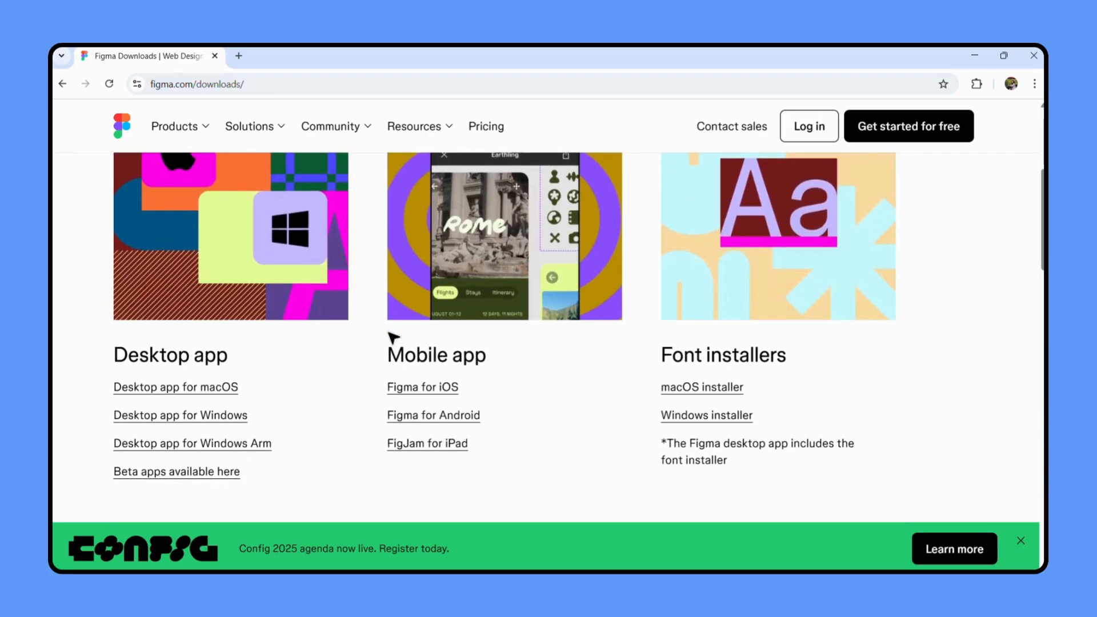
mouse_move(225, 417)
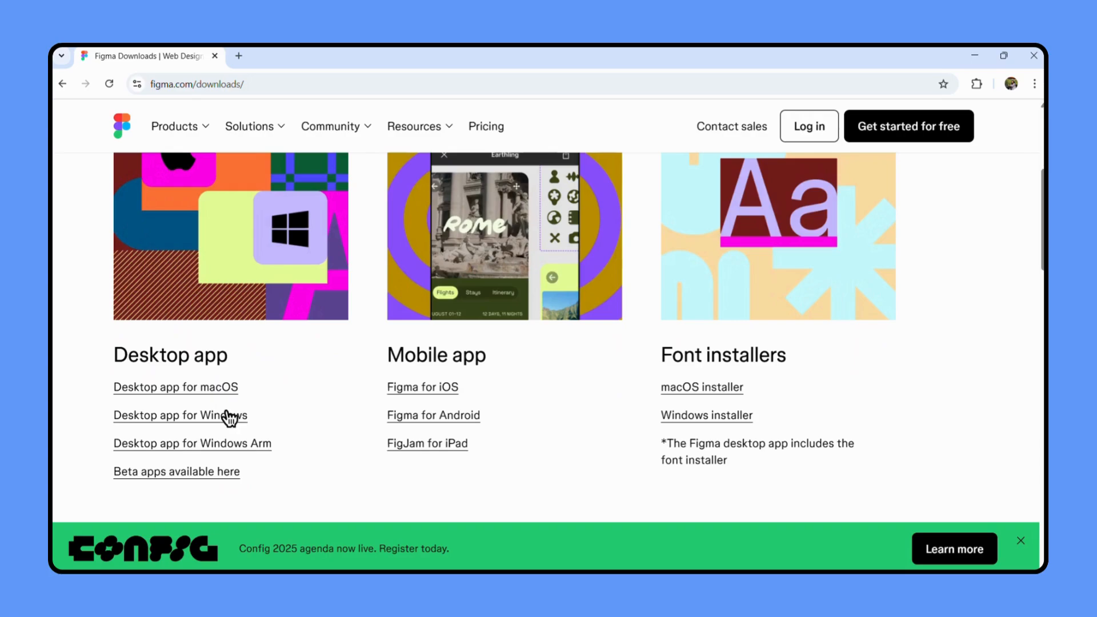
mouse_move(250, 468)
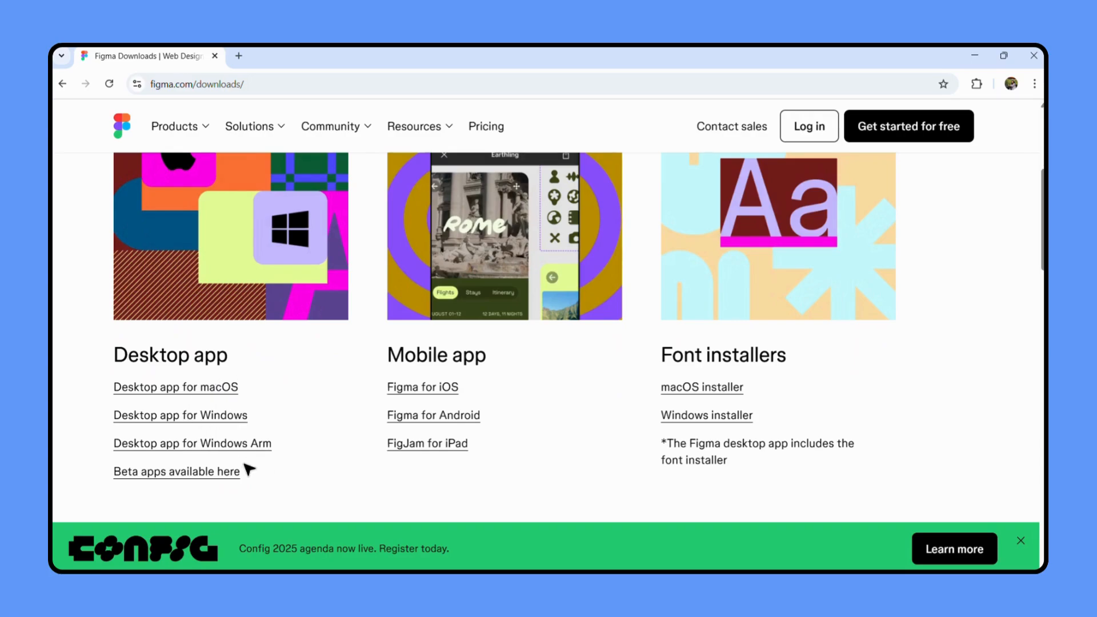
mouse_move(295, 471)
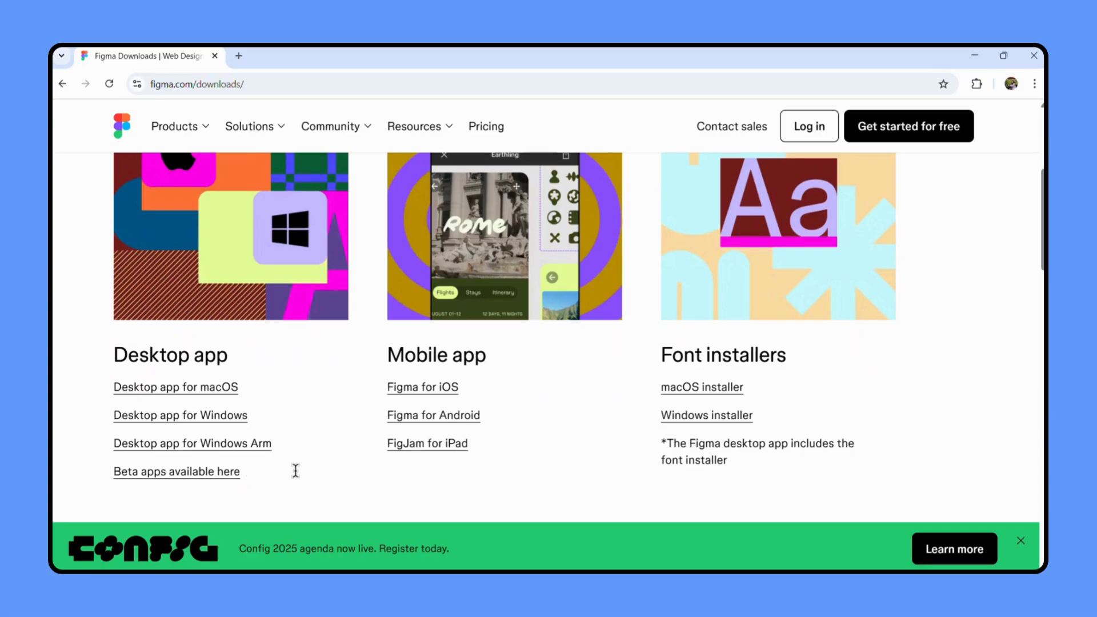
mouse_move(193, 424)
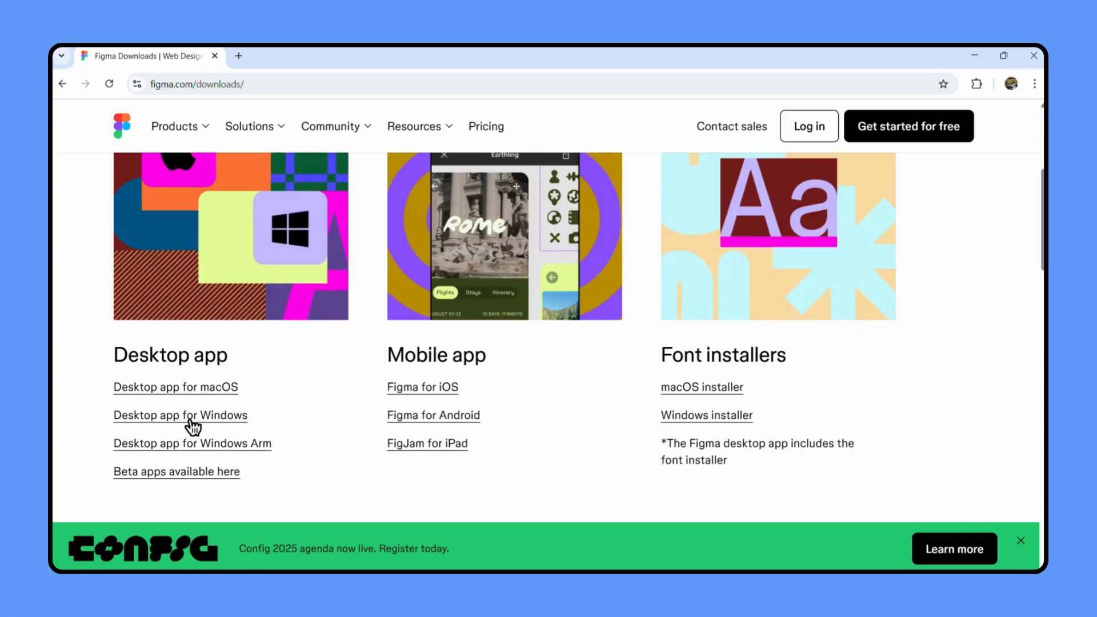
left_click(180, 415)
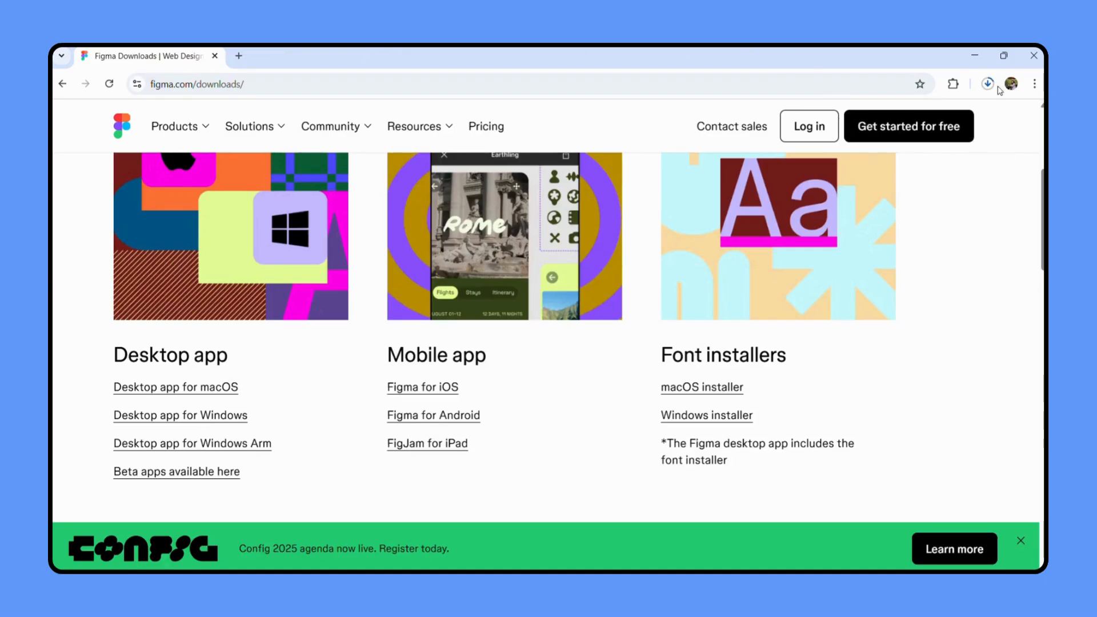
mouse_move(987, 84)
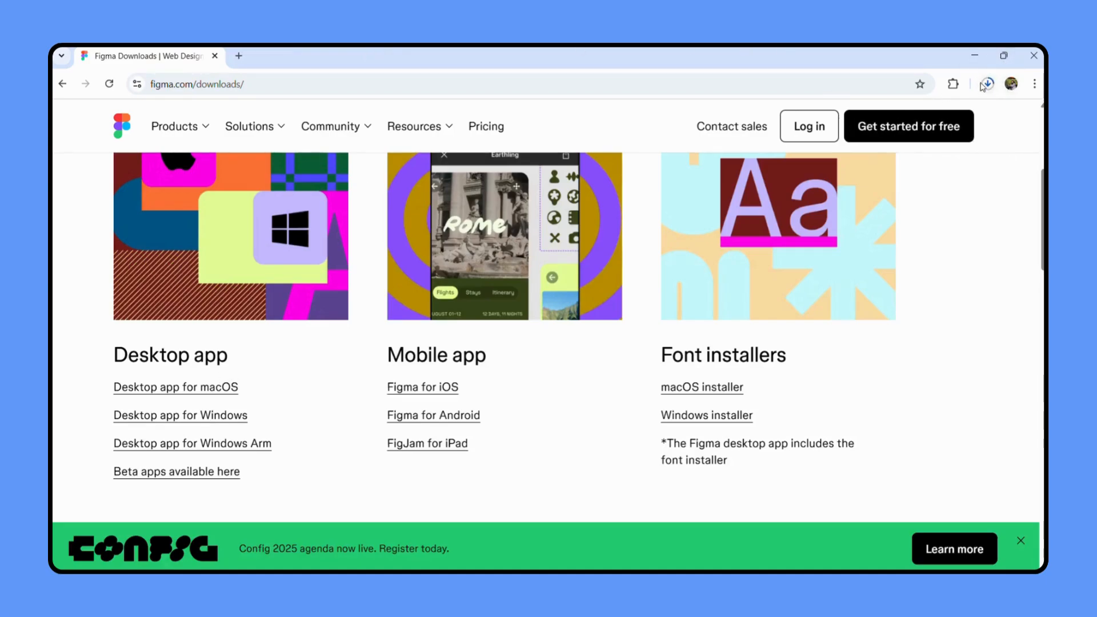
mouse_move(962, 312)
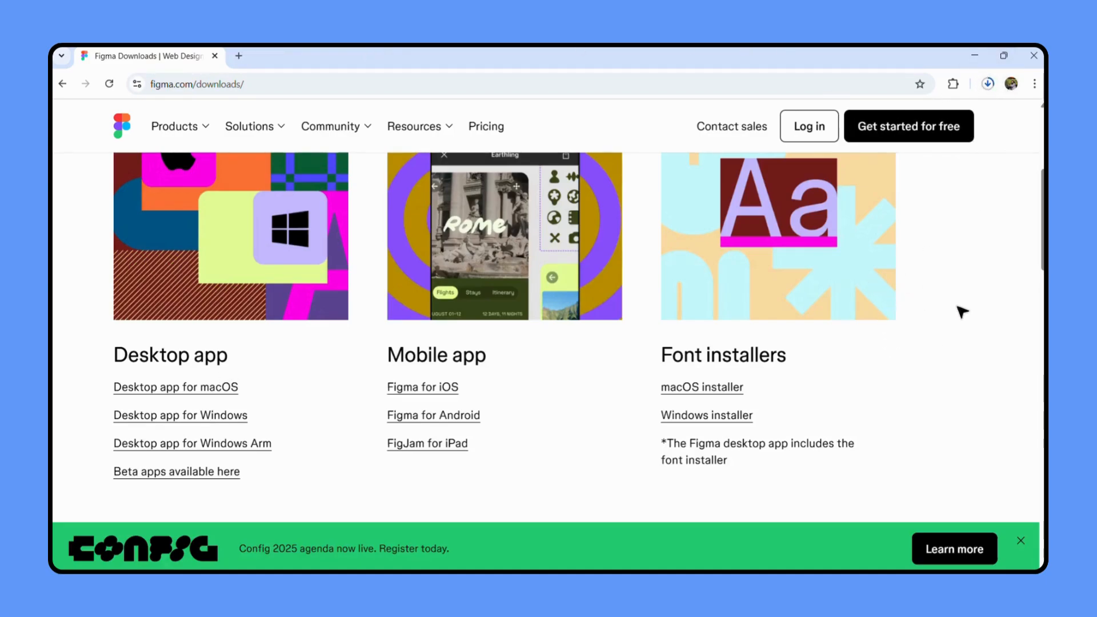
mouse_move(867, 294)
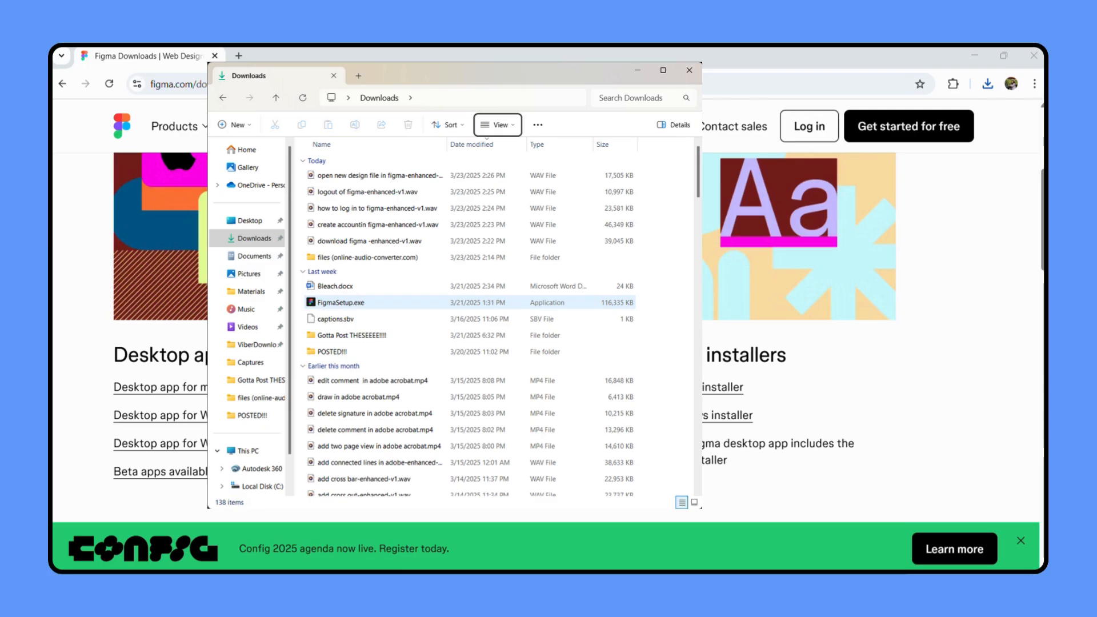
Run FigmaSetup.exe from Downloads and maximize the installed Figma sign-in window
left_click(689, 69)
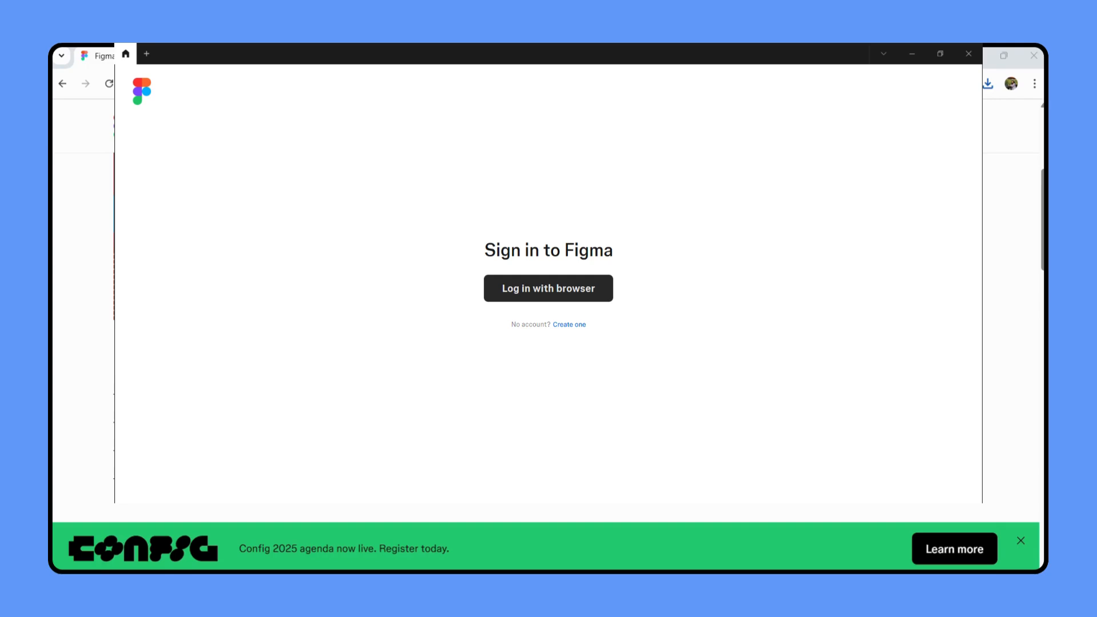
left_click(1019, 540)
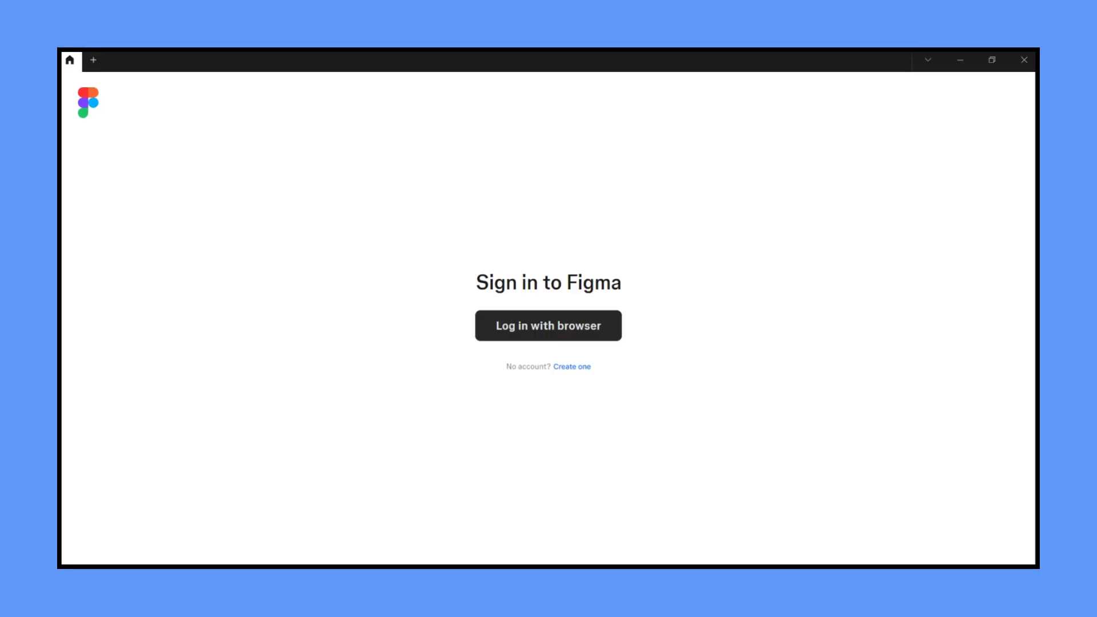